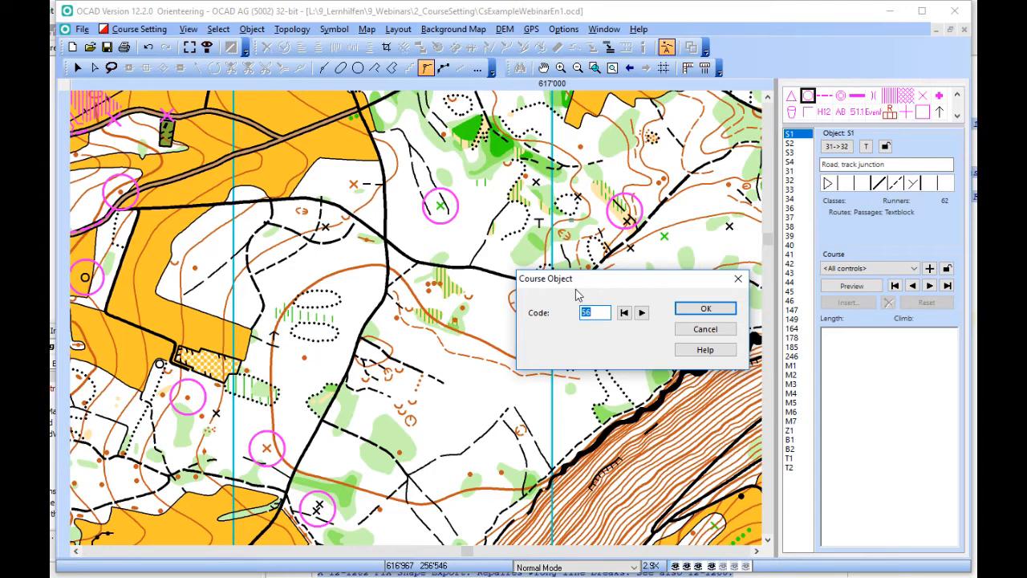
mouse_move(552, 344)
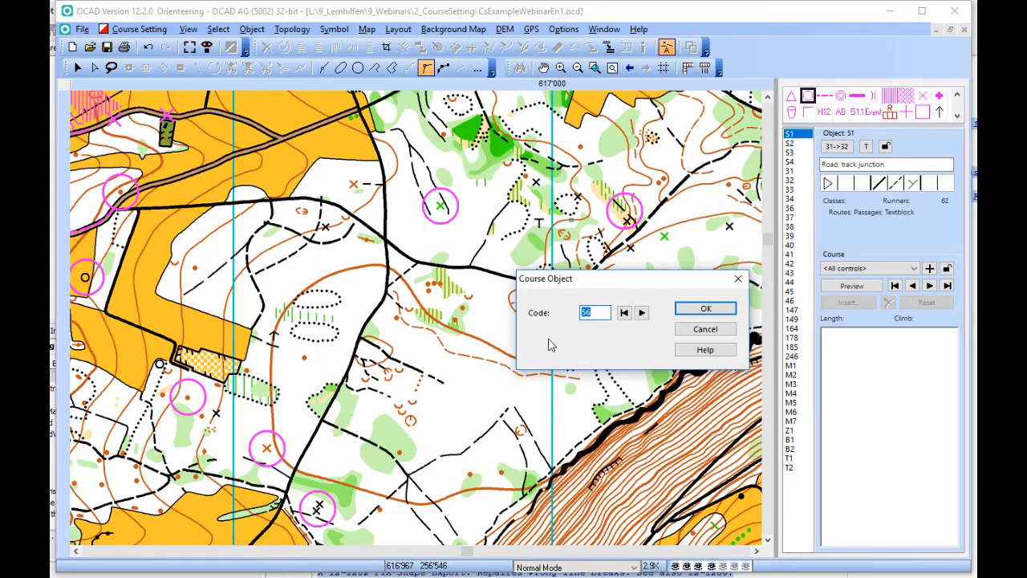
mouse_move(706, 308)
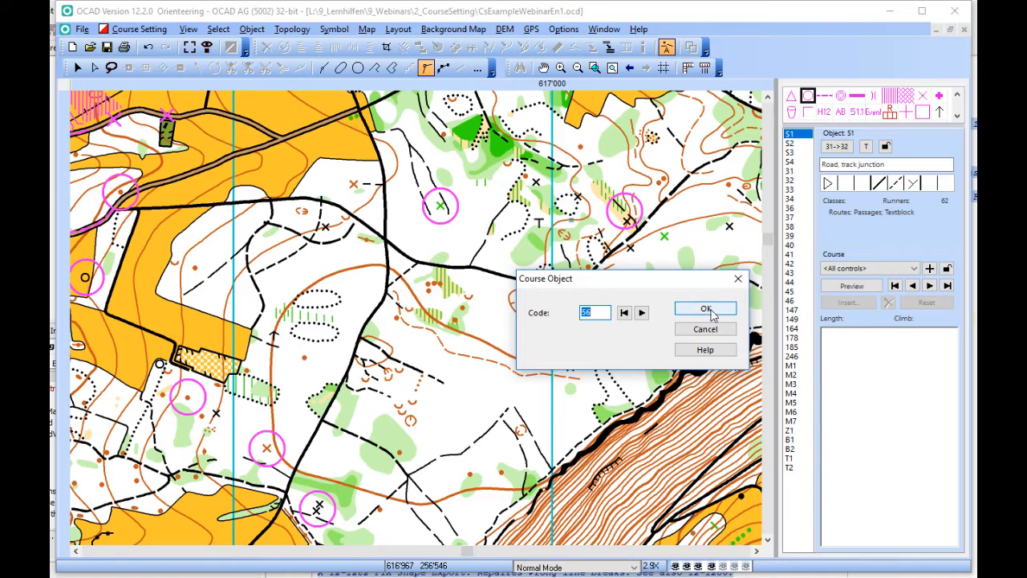
- Confirm control 57 in the Course Object dialog, keeping its code and track junction description
left_click(704, 308)
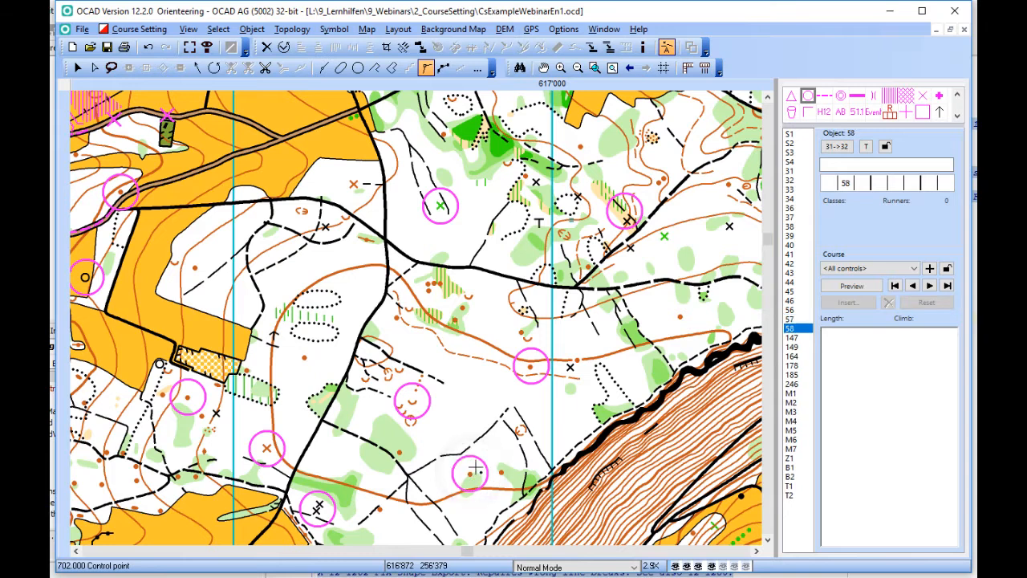
mouse_move(645, 382)
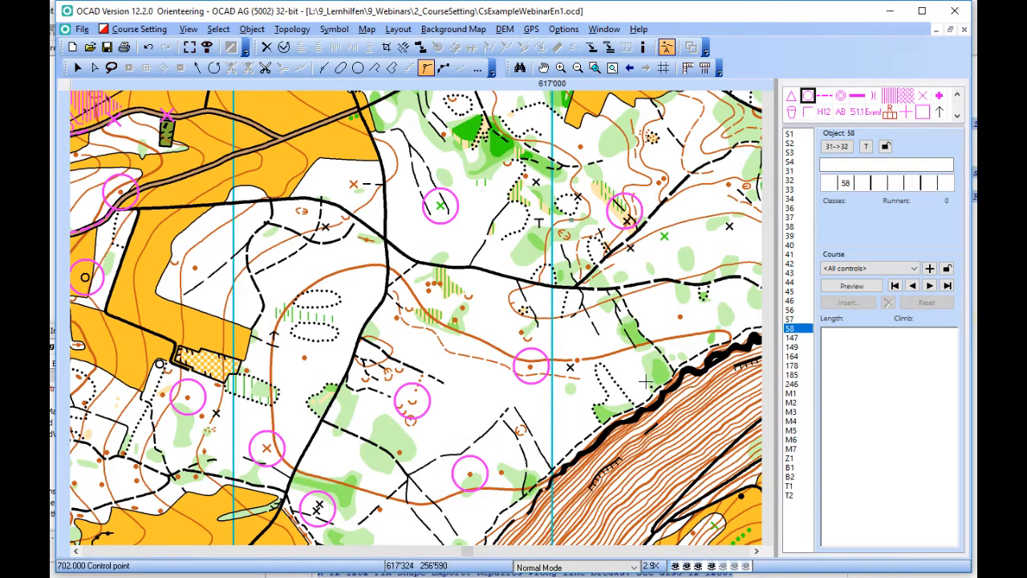
mouse_move(703, 317)
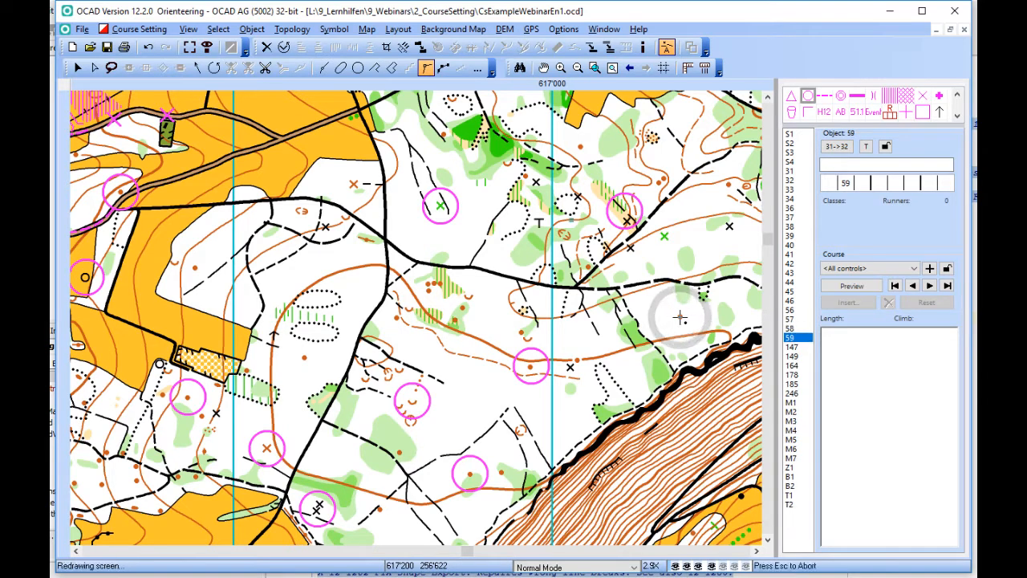
- Place a further control circle near the map centre with the control tool
left_click(680, 316)
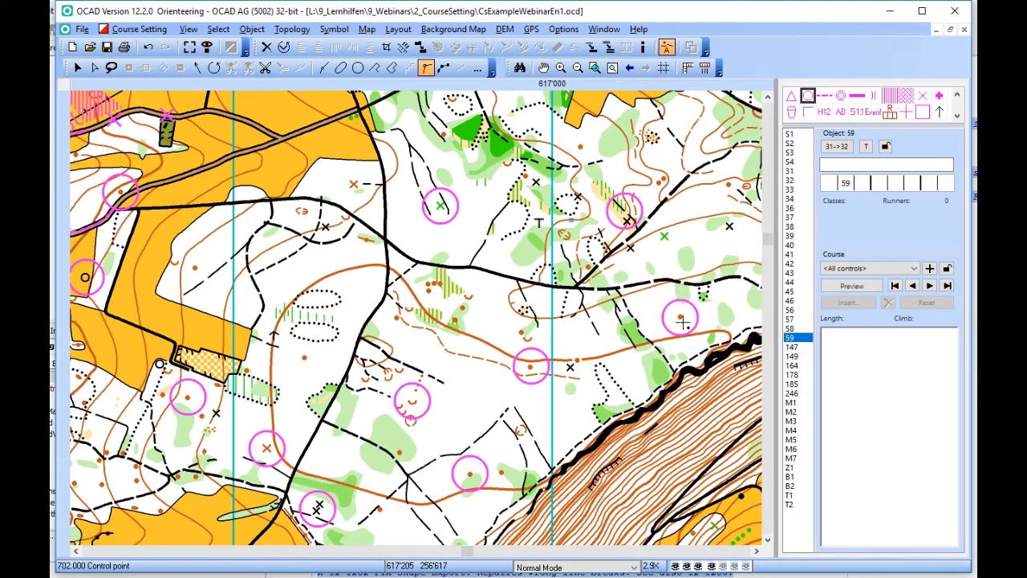
mouse_move(578, 321)
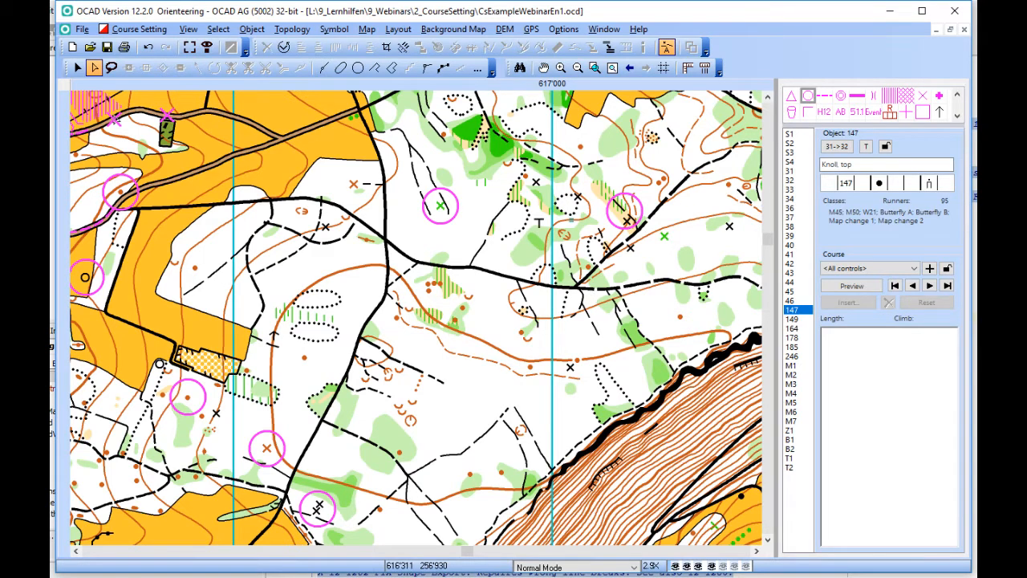
- Enable automatic control descriptions sourced from the Bürenflue_ISOM_ENG.ocd background map
left_click(140, 28)
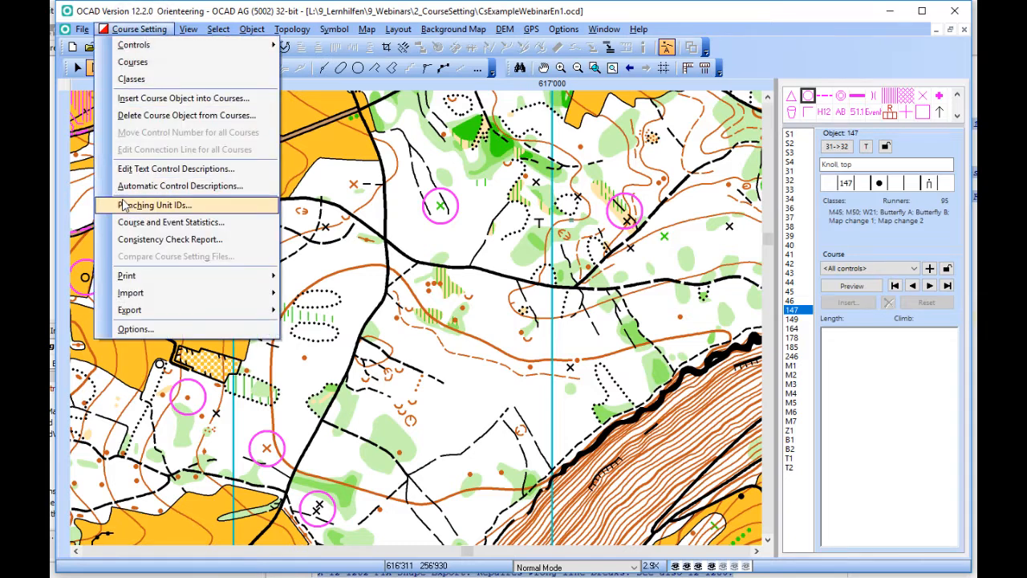
mouse_move(180, 186)
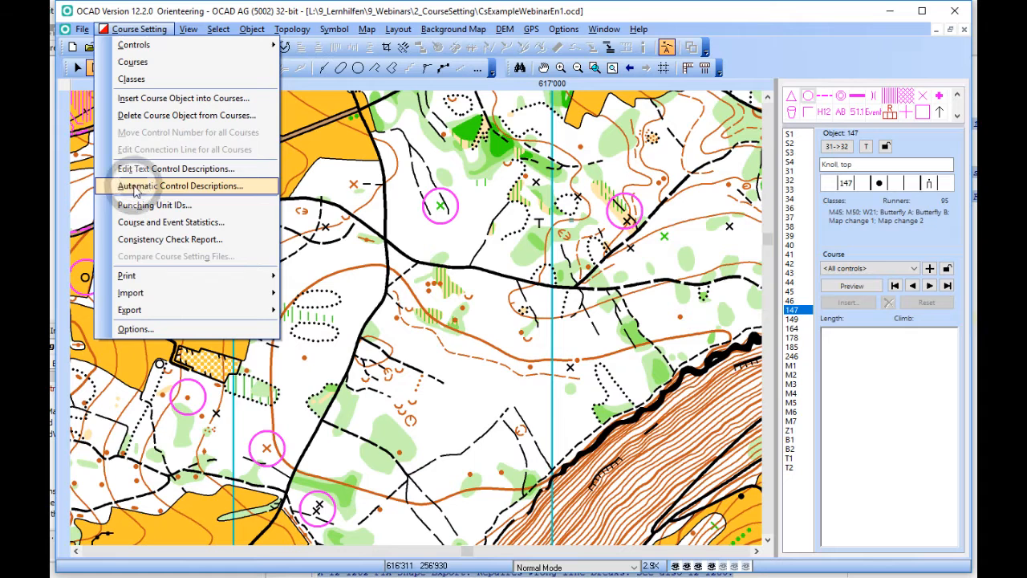
left_click(178, 186)
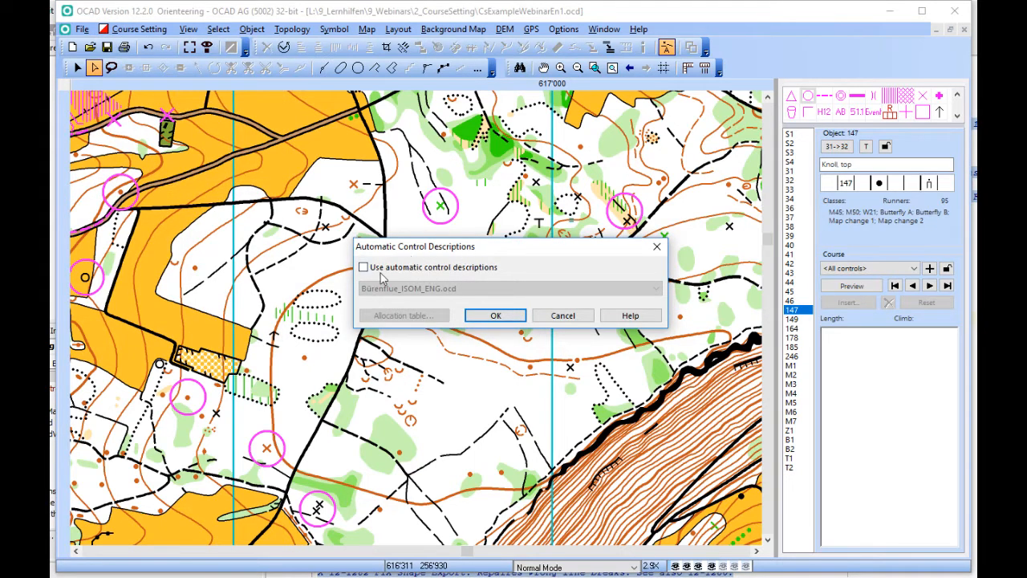
left_click(364, 267)
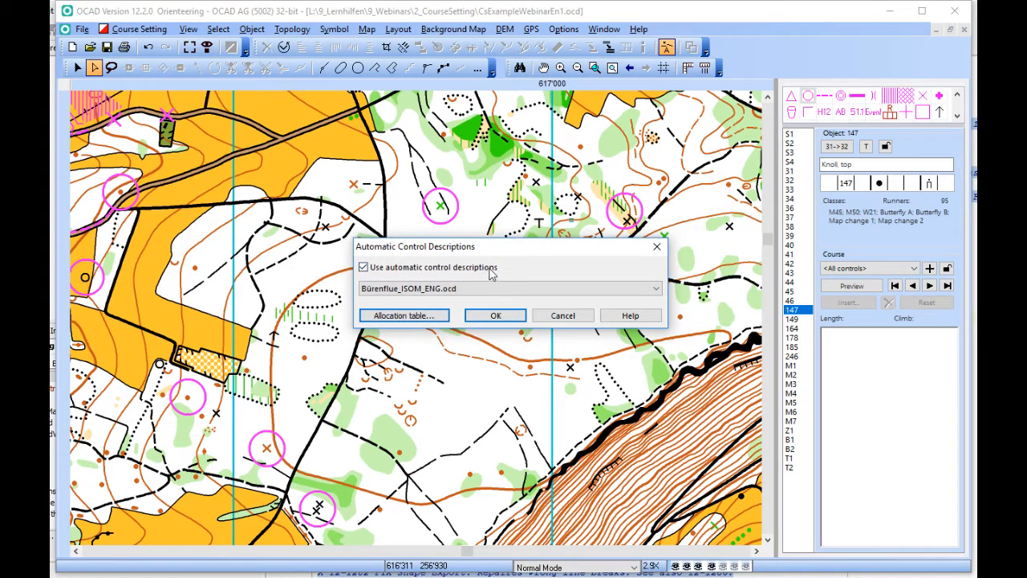
left_click(654, 289)
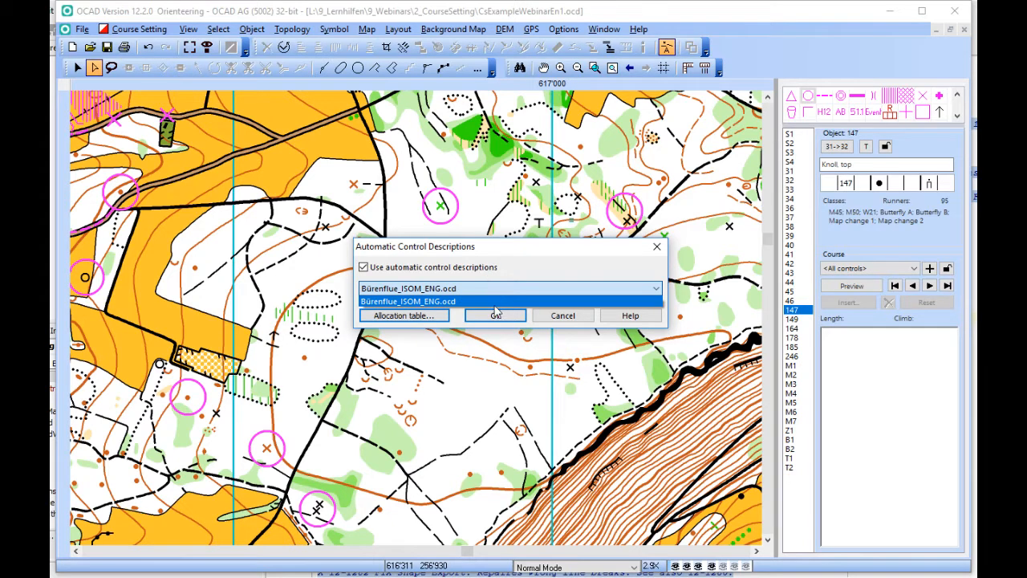
left_click(494, 314)
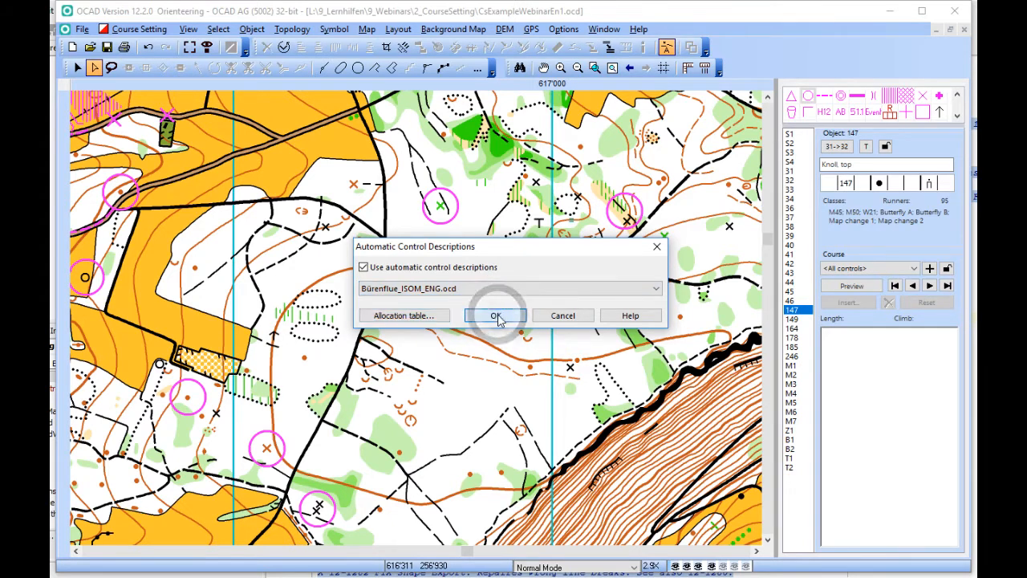
left_click(496, 315)
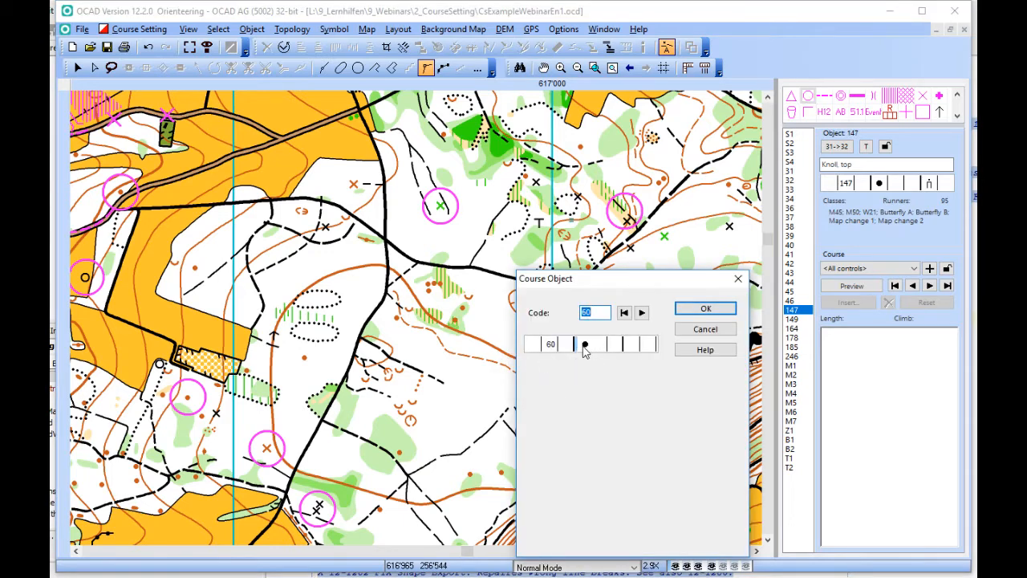
mouse_move(584, 345)
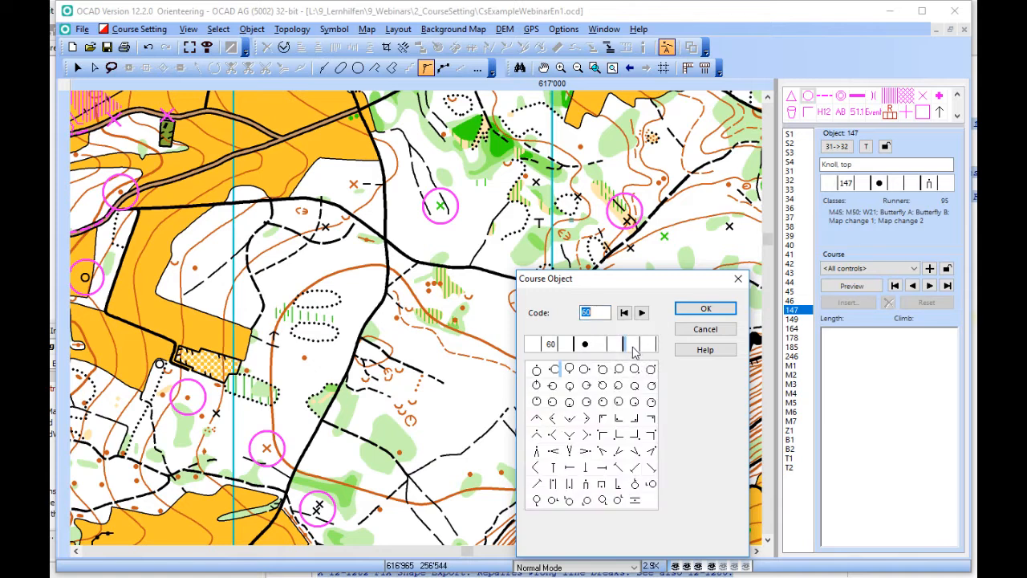
mouse_move(635, 385)
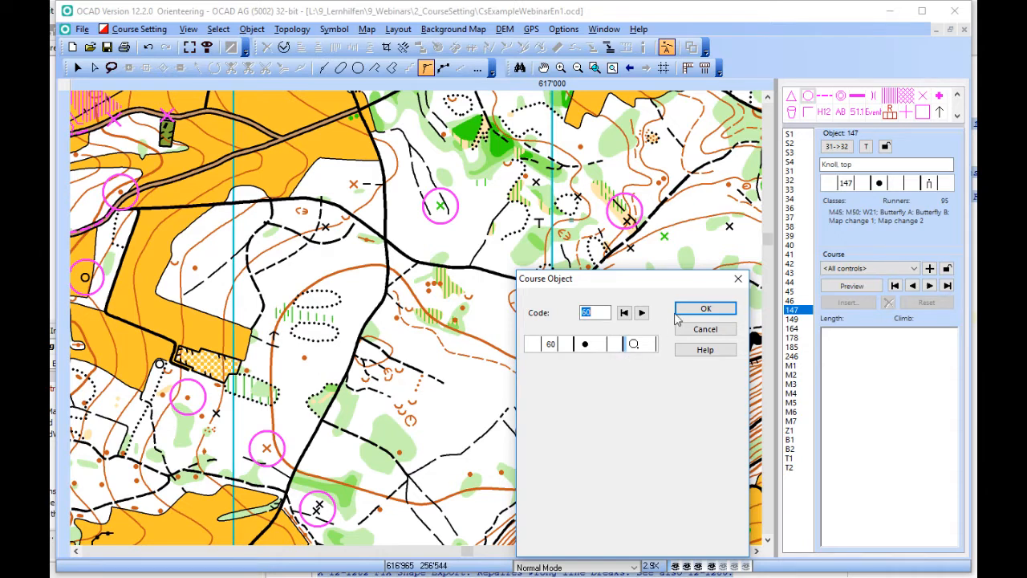
mouse_move(706, 308)
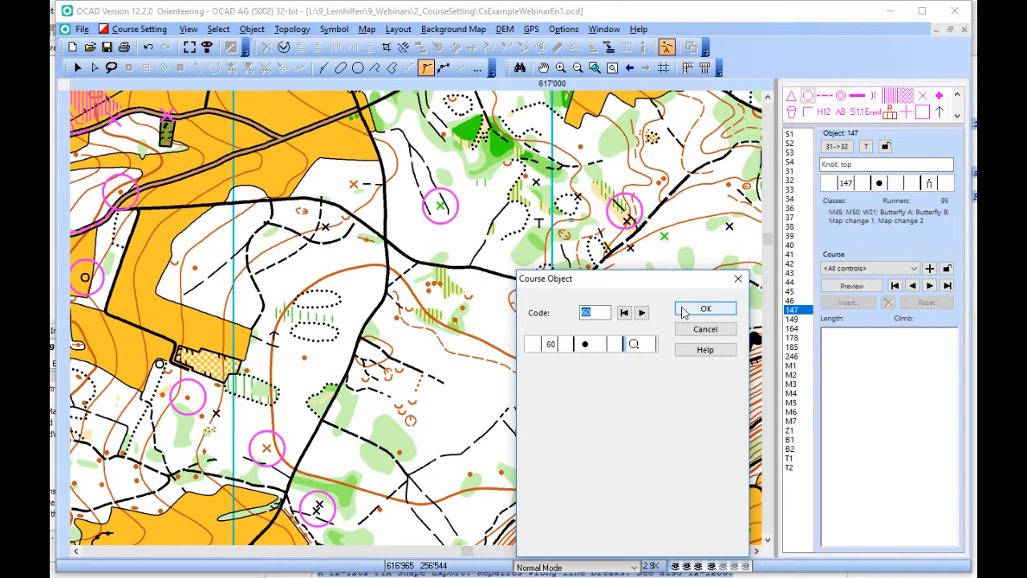
- Accept control 60 with its auto-filled descriptions and adjusted feature symbol
left_click(706, 308)
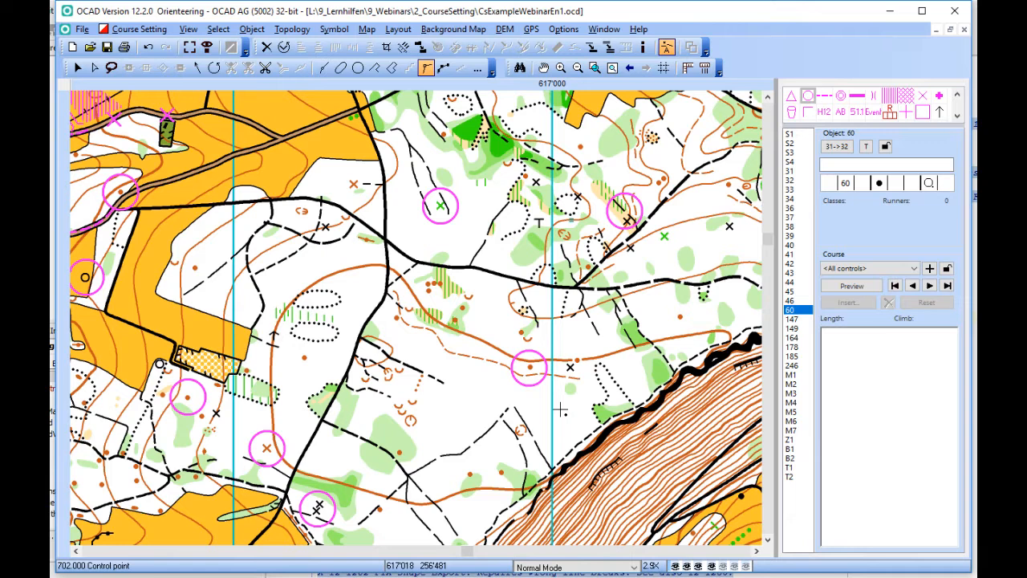
mouse_move(672, 318)
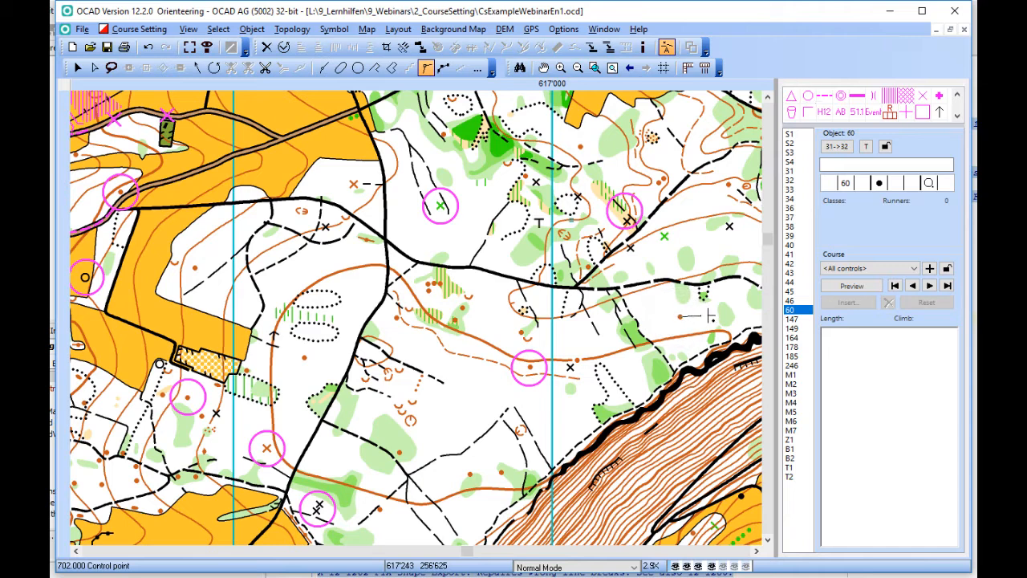
- Place control 61 and accept its auto-filled description with the eastern foot position
double_click(527, 367)
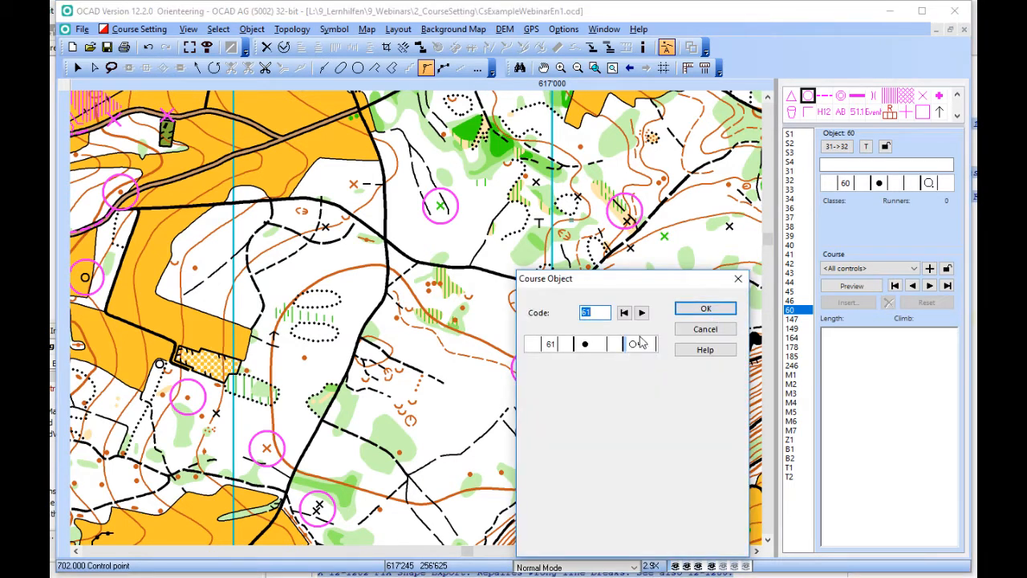
mouse_move(636, 344)
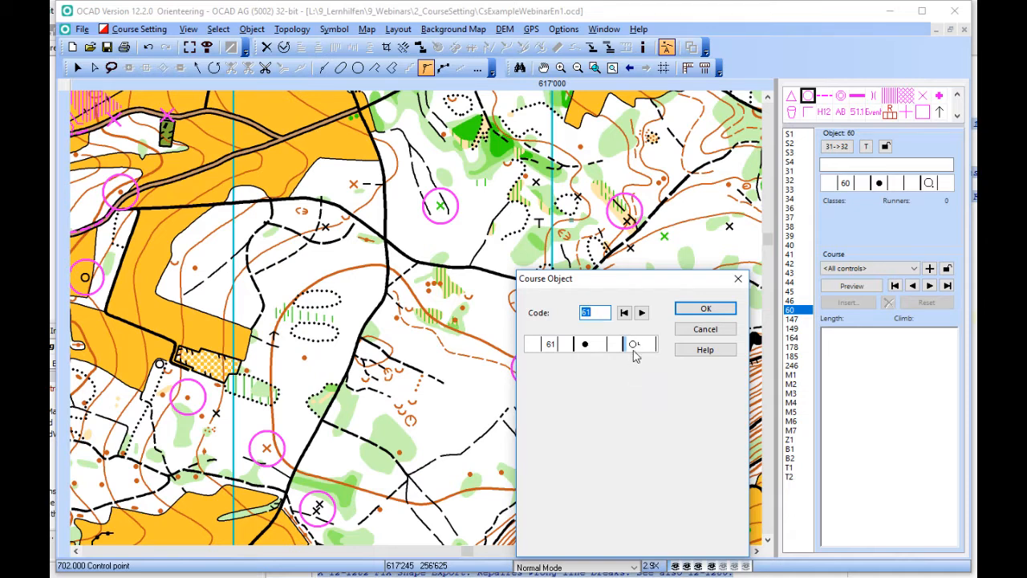
mouse_move(635, 343)
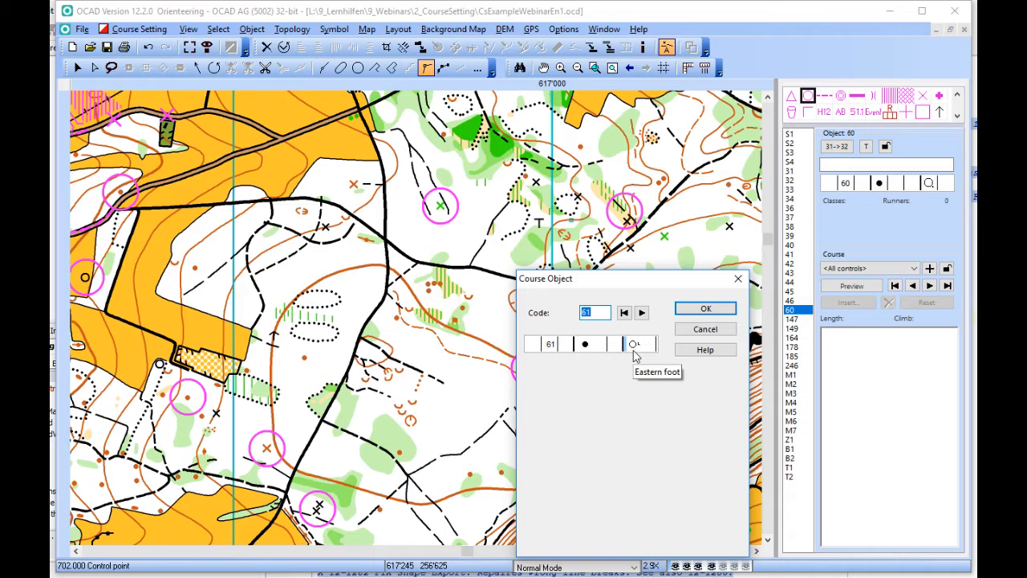
mouse_move(704, 308)
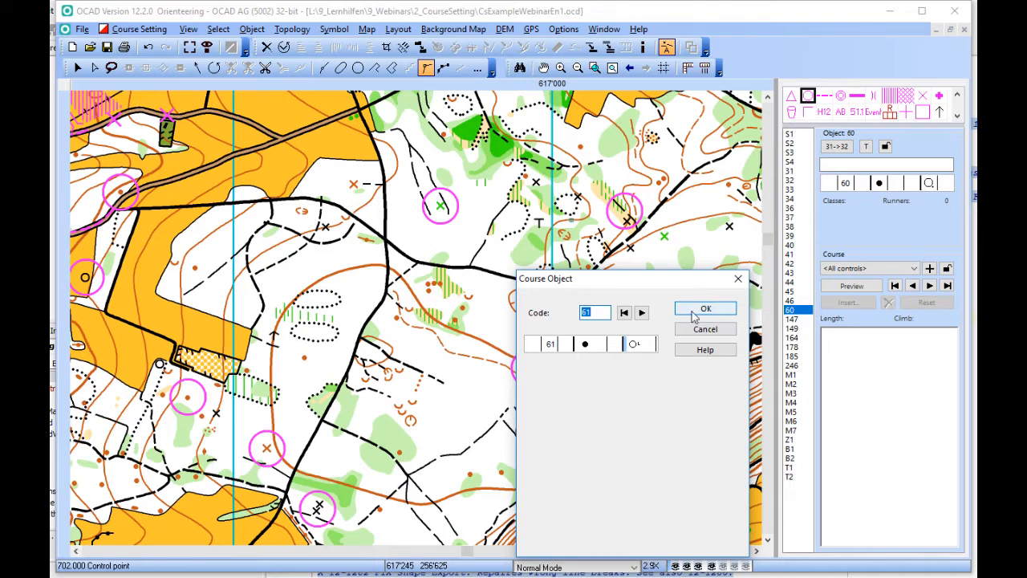
left_click(704, 308)
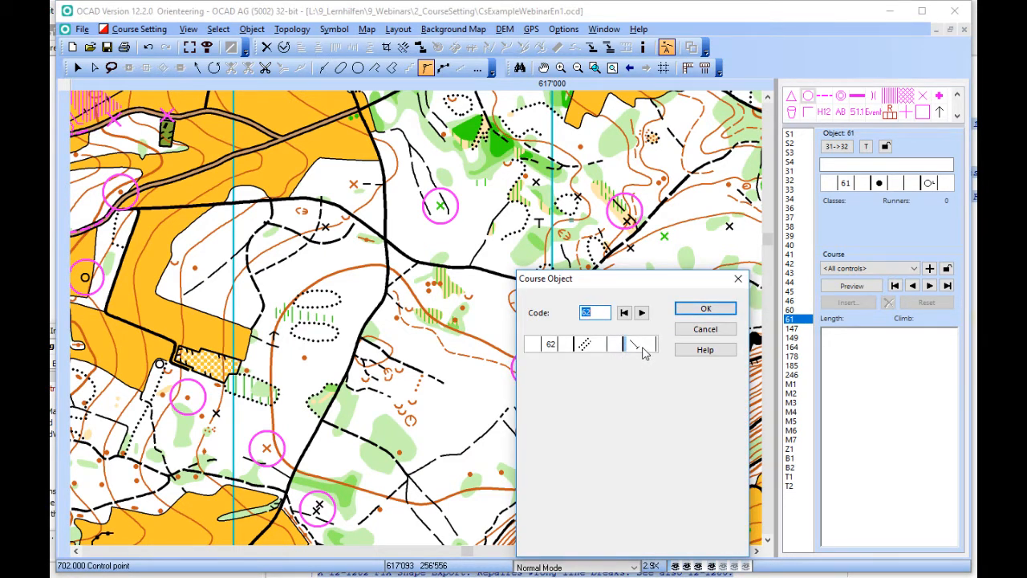
- Accept control 62, then place control 63, auto-described as a small erosion gully
left_click(706, 308)
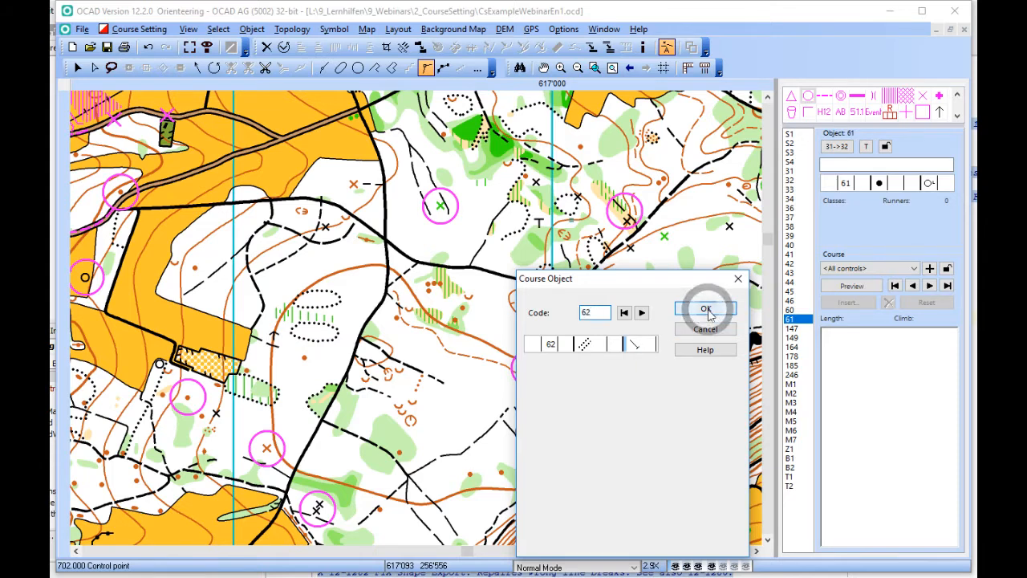
left_click(705, 308)
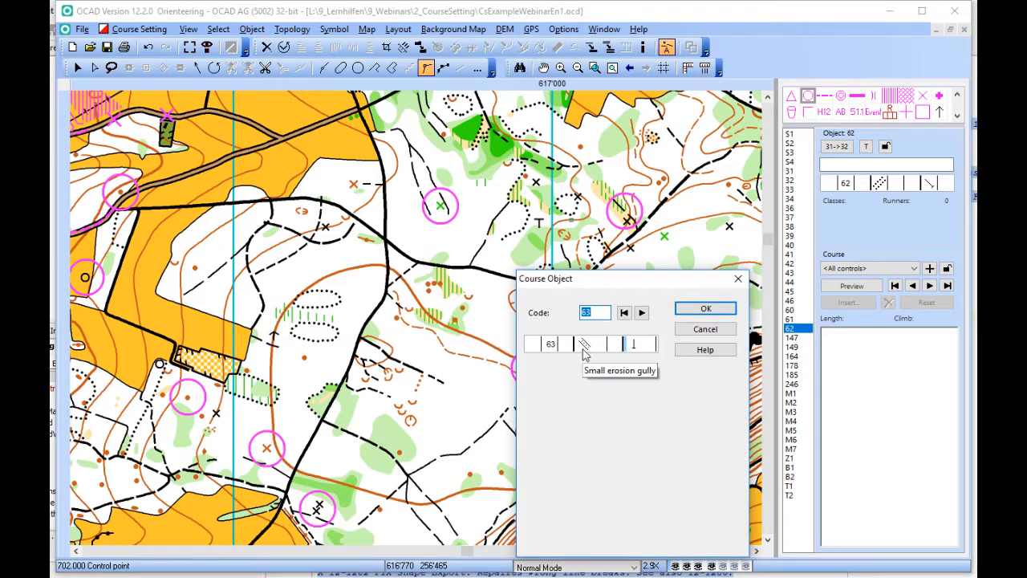
mouse_move(584, 356)
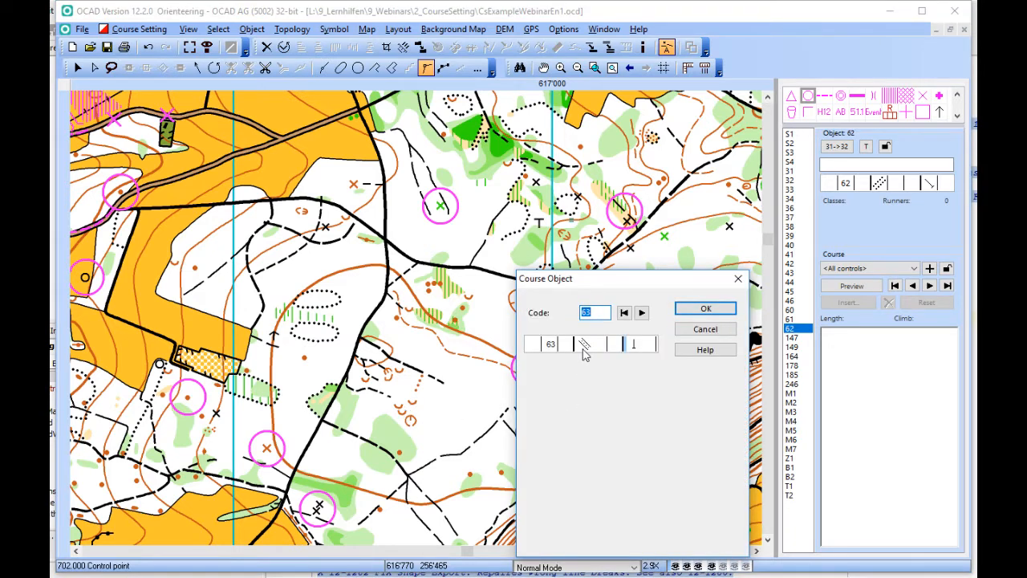
mouse_move(640, 347)
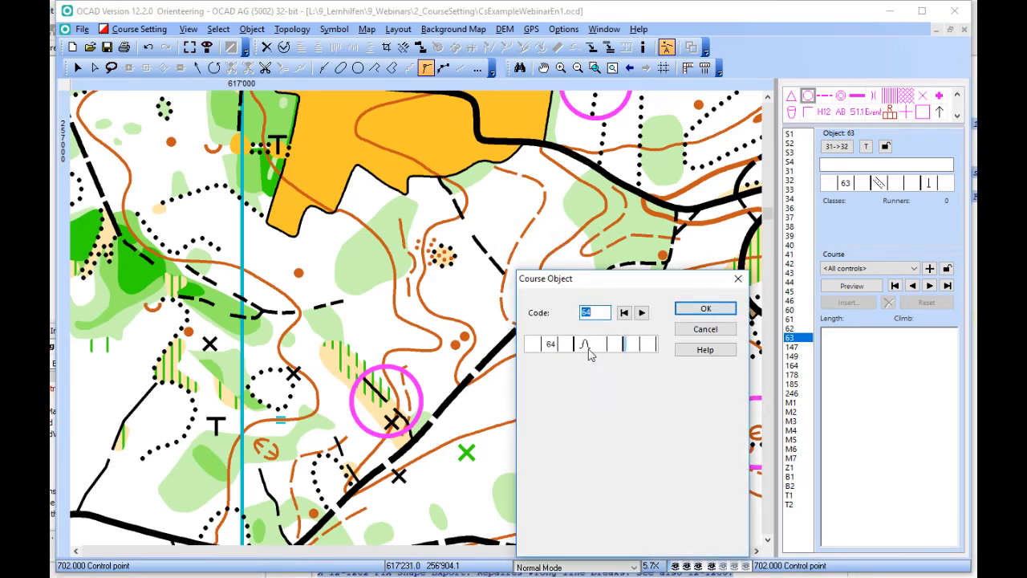
mouse_move(587, 345)
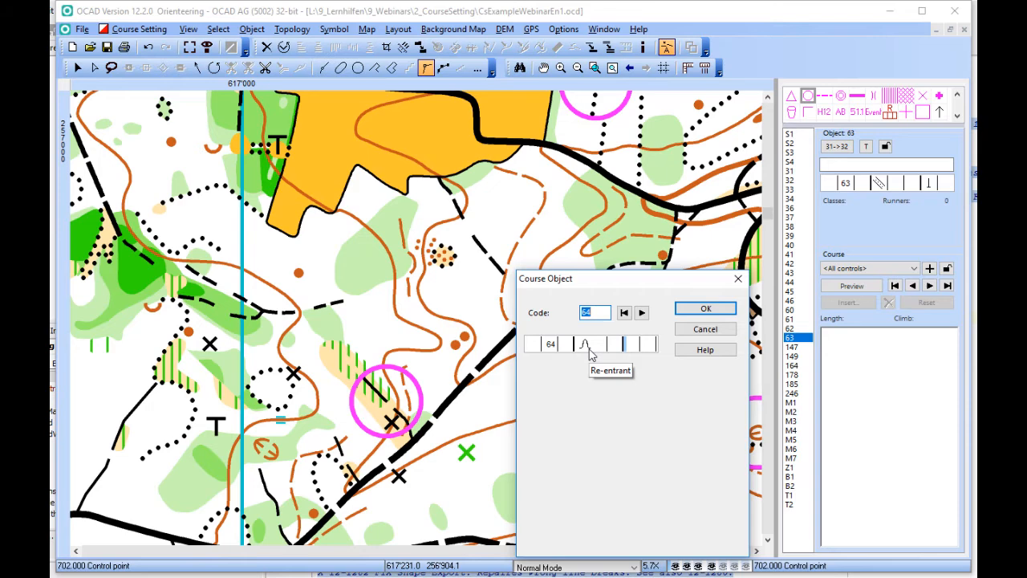
- Accept control 64 with its automatic re-entrant description
left_click(705, 308)
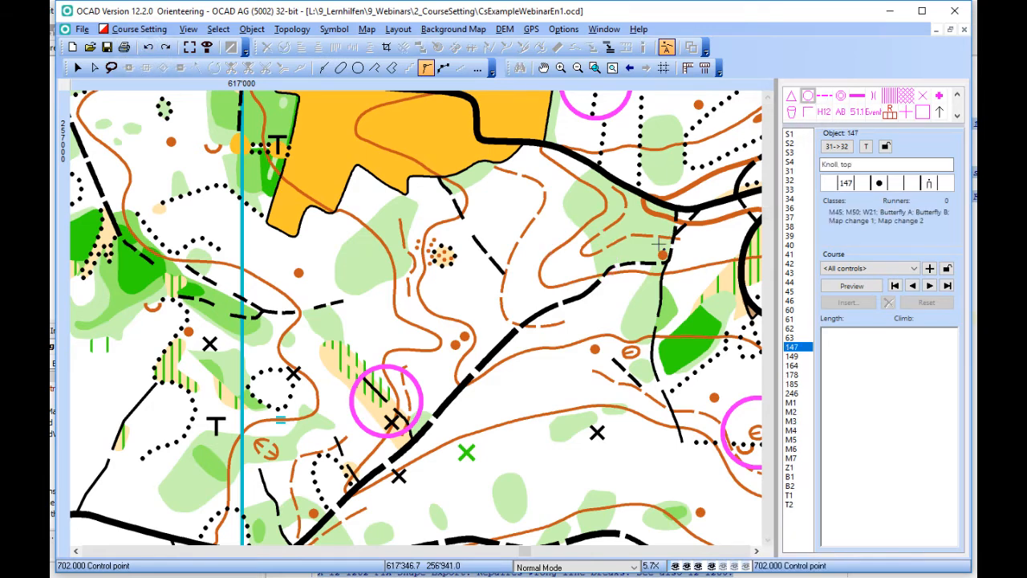
mouse_move(581, 256)
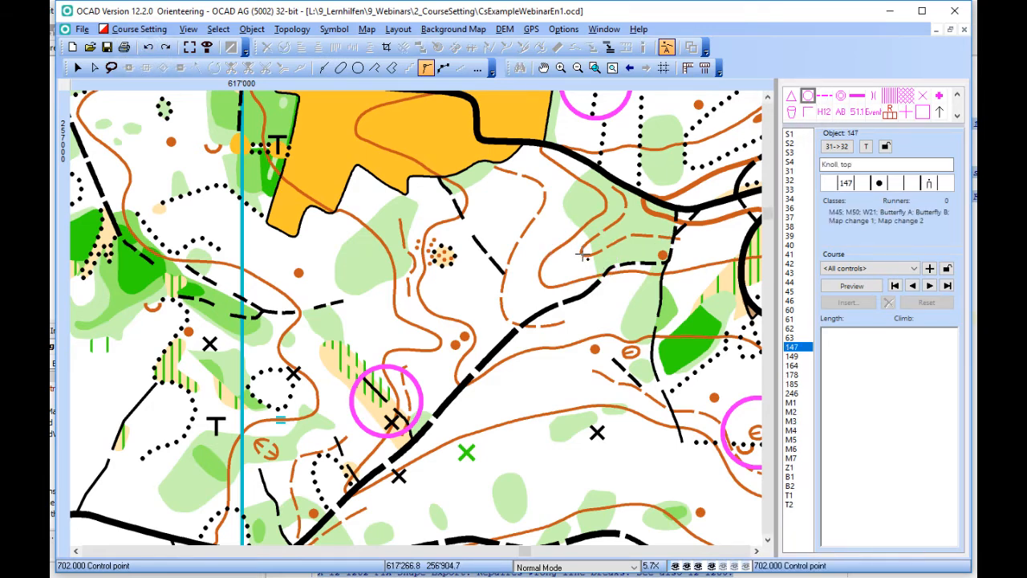